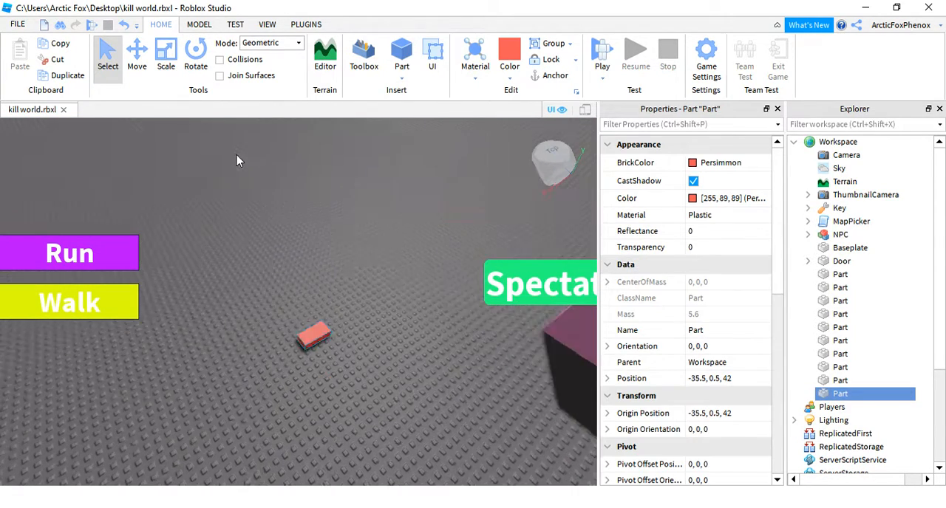
# Scale the part into a large flat square slab, colour it Smoky grey, and return to Select.
pyautogui.click(166, 54)
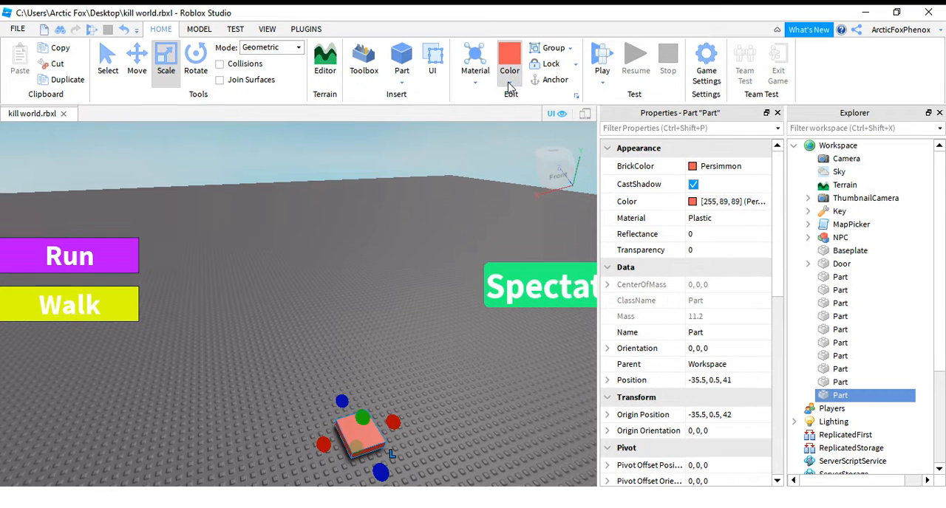
pyautogui.click(509, 55)
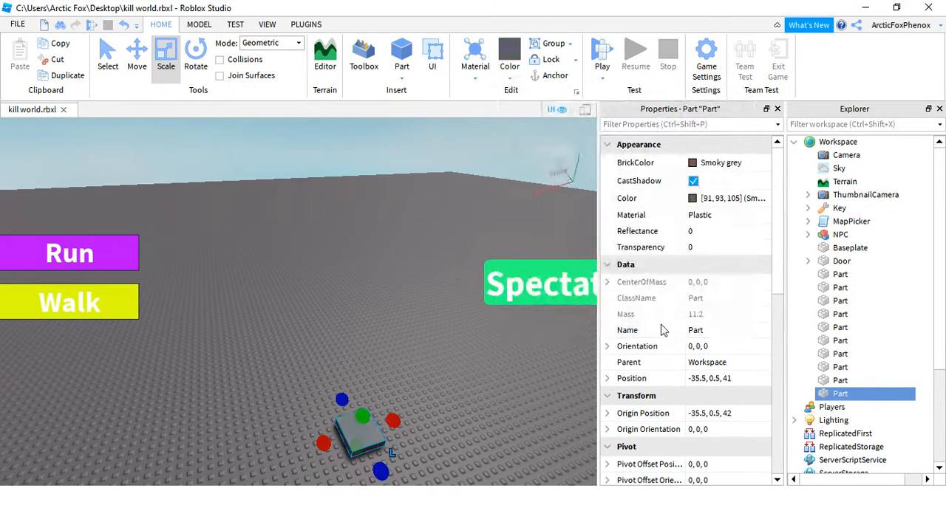
pyautogui.click(108, 55)
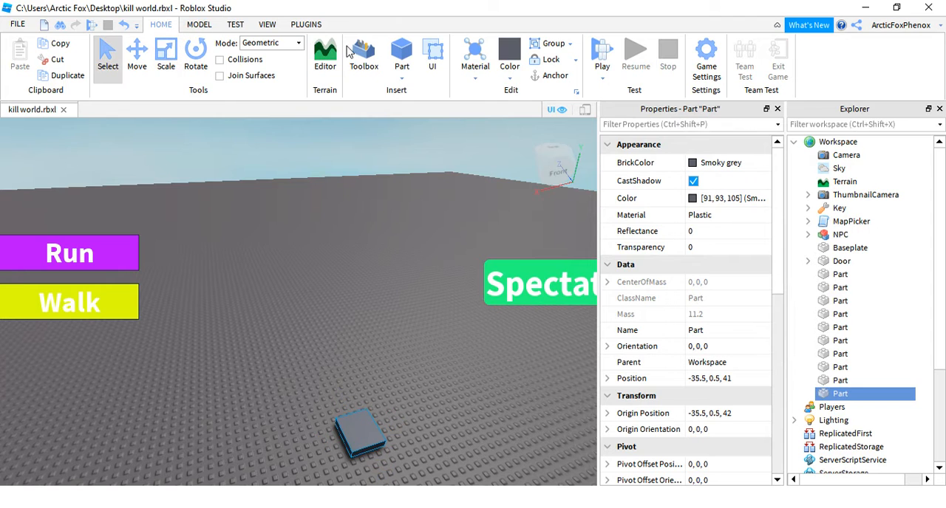
# In the Toolbox models, replace the NPC search with 'Piggy Trap'.
pyautogui.click(363, 55)
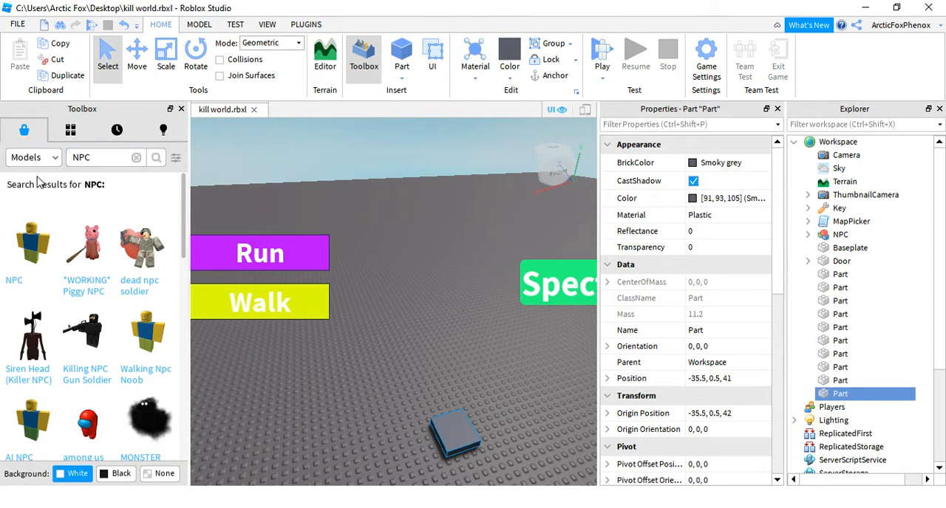
pyautogui.click(33, 156)
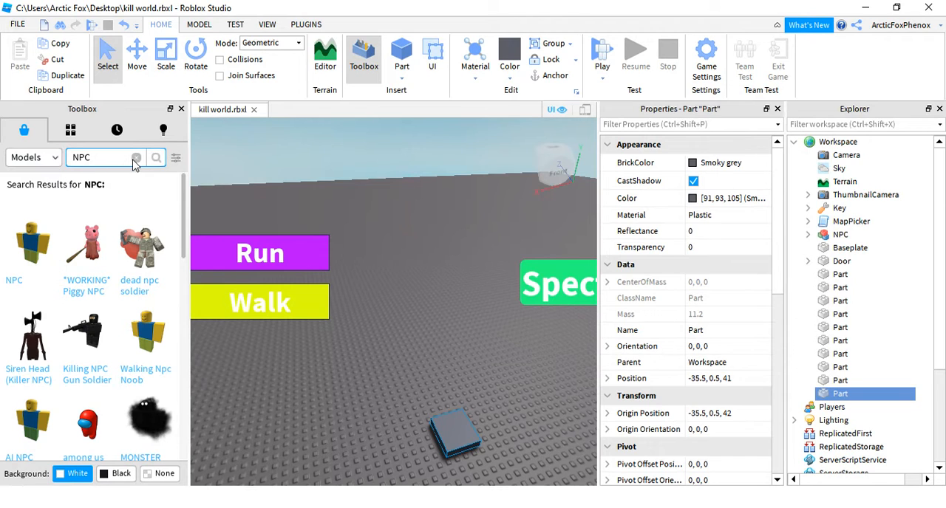
pyautogui.click(116, 130)
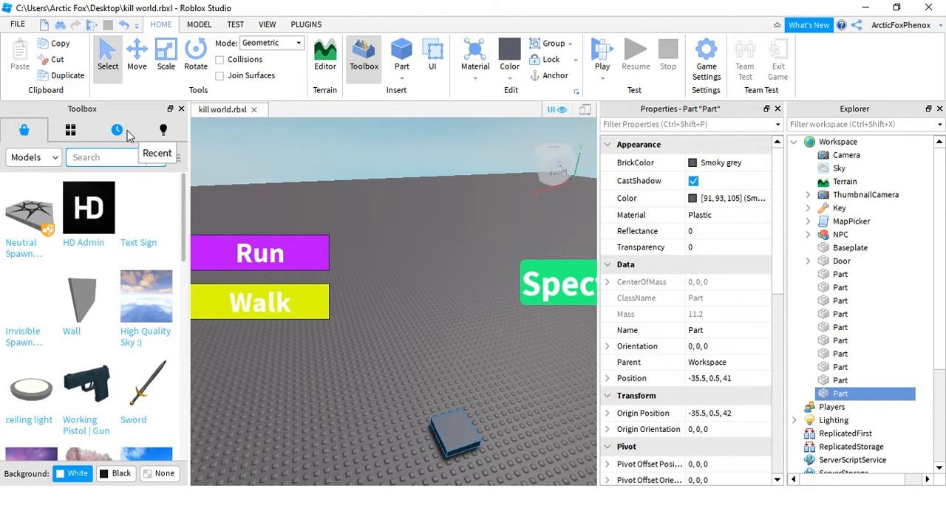
pyautogui.write('P')
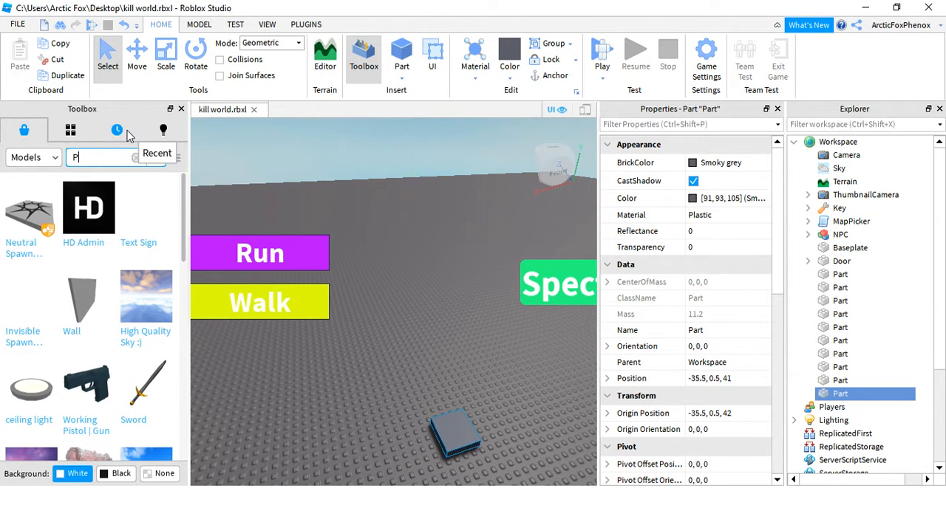
pyautogui.write('Piggy Trap')
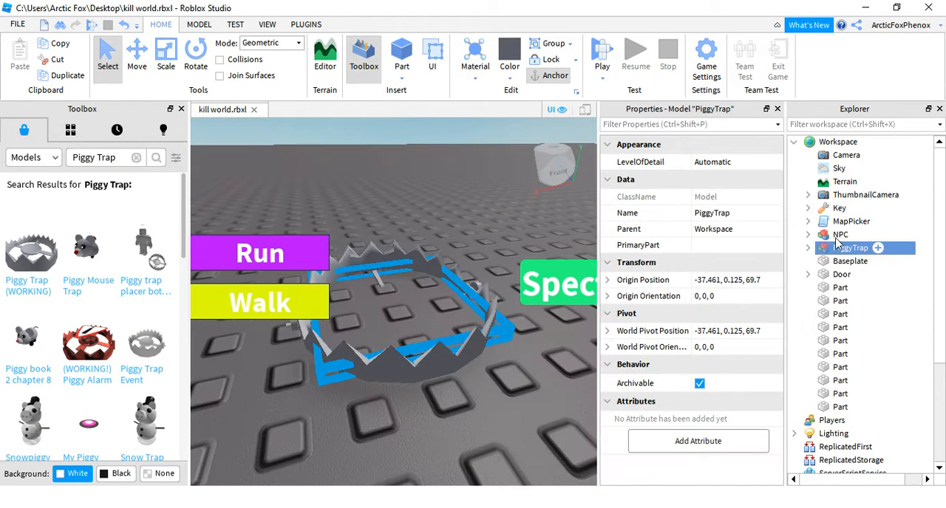
# Expand PiggyTrap and its Trap part in Explorer and open the trap's Script.
pyautogui.click(806, 247)
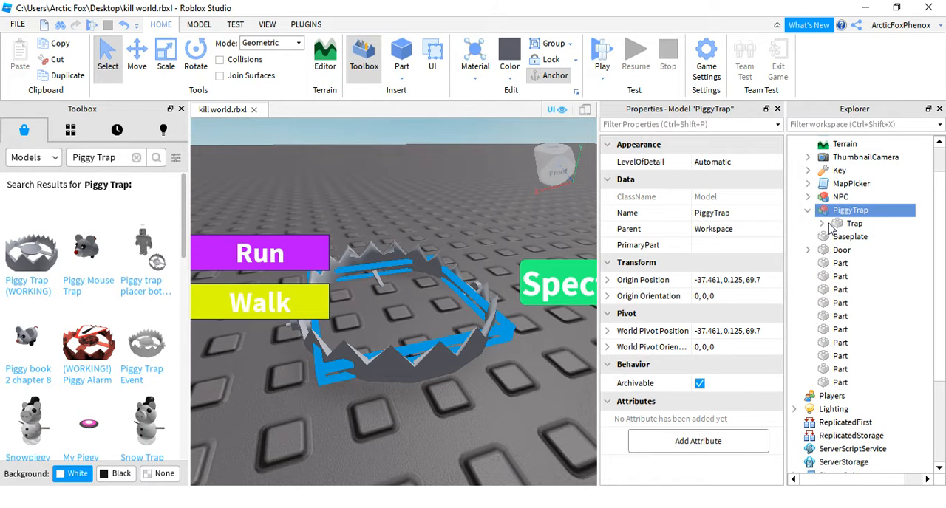
pyautogui.click(821, 223)
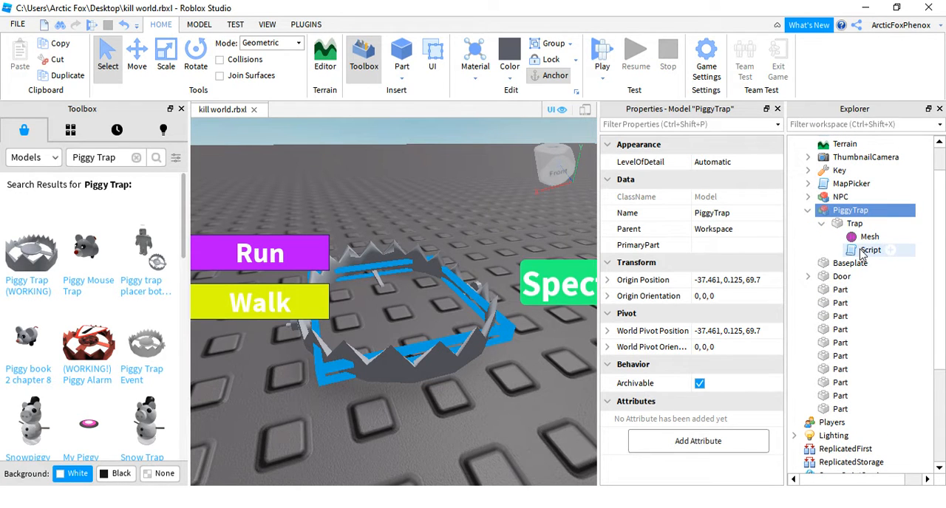
pyautogui.doubleClick(870, 250)
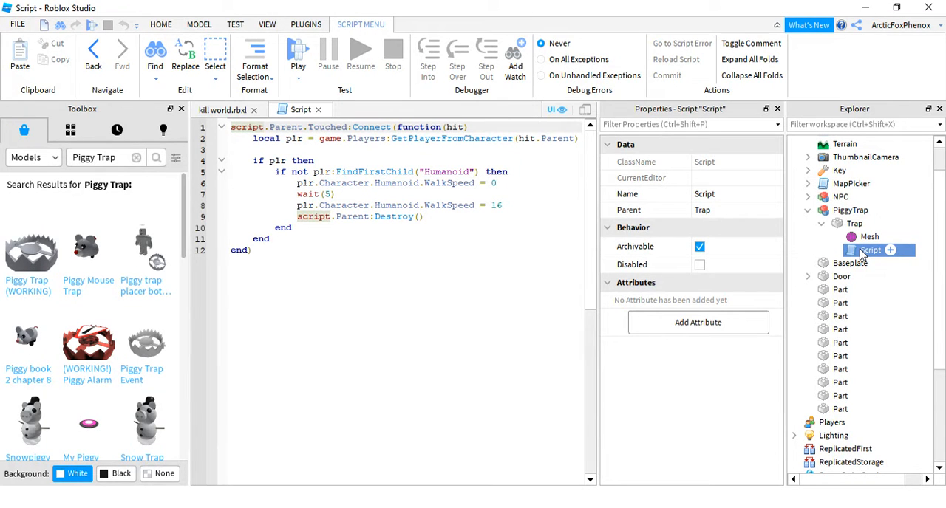
# Drag the trap's Mesh out of Trap so it sits under NPC.
pyautogui.click(869, 236)
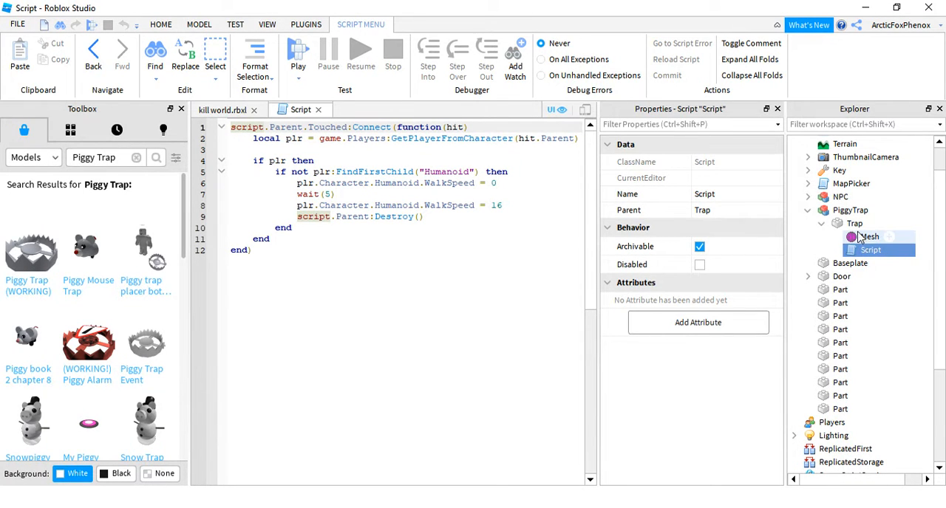
pyautogui.click(840, 223)
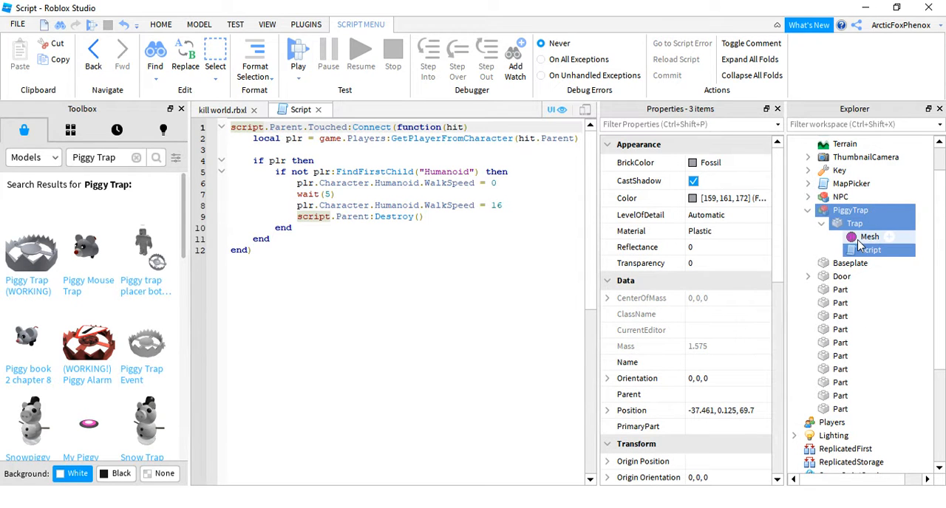
pyautogui.click(870, 235)
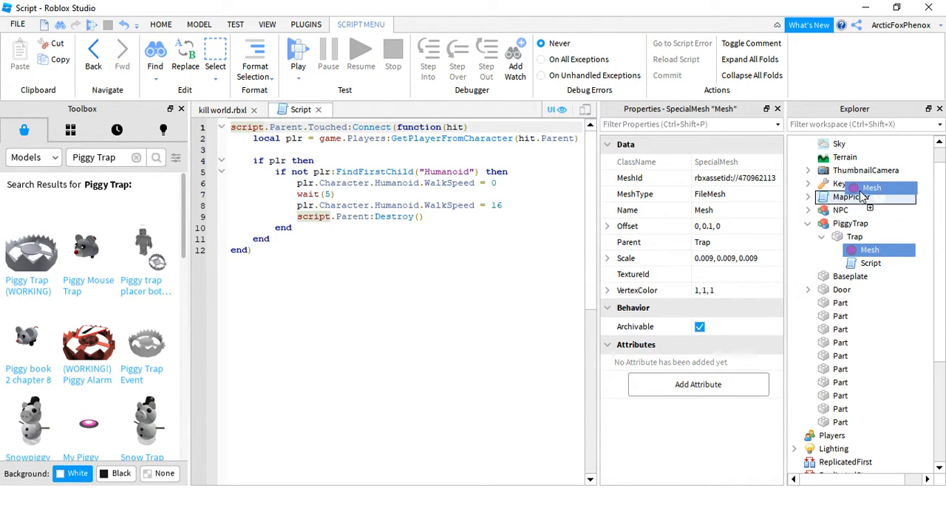
pyautogui.click(808, 210)
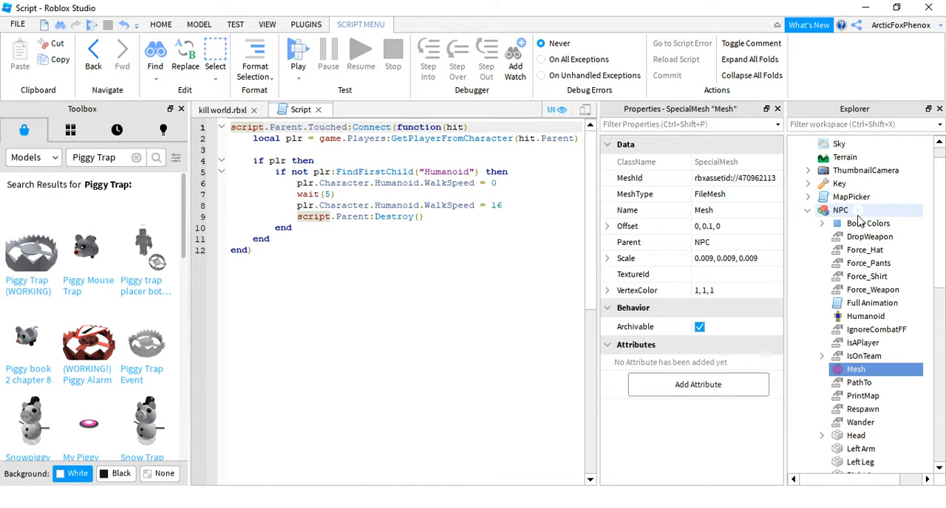
pyautogui.scroll(-3)
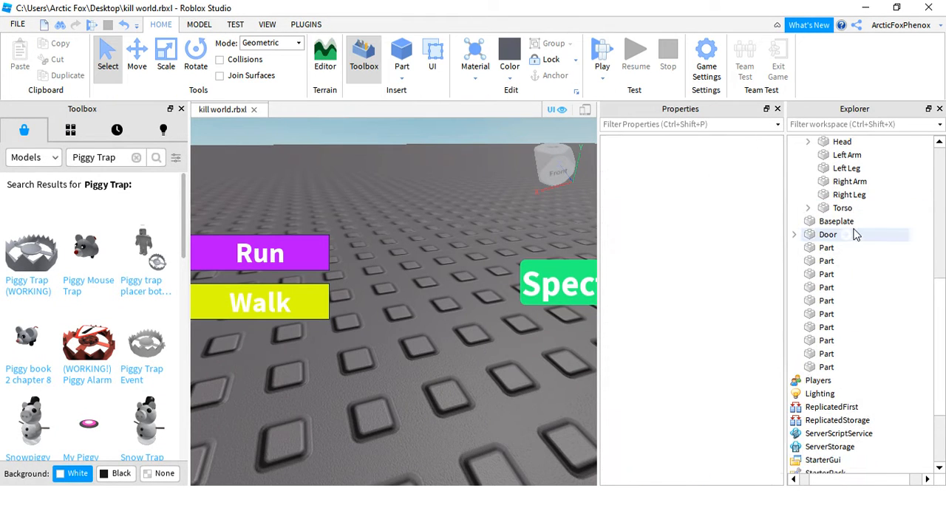
# Move the Mesh from NPC into the grey Part, checking its MeshId in Properties.
pyautogui.click(793, 234)
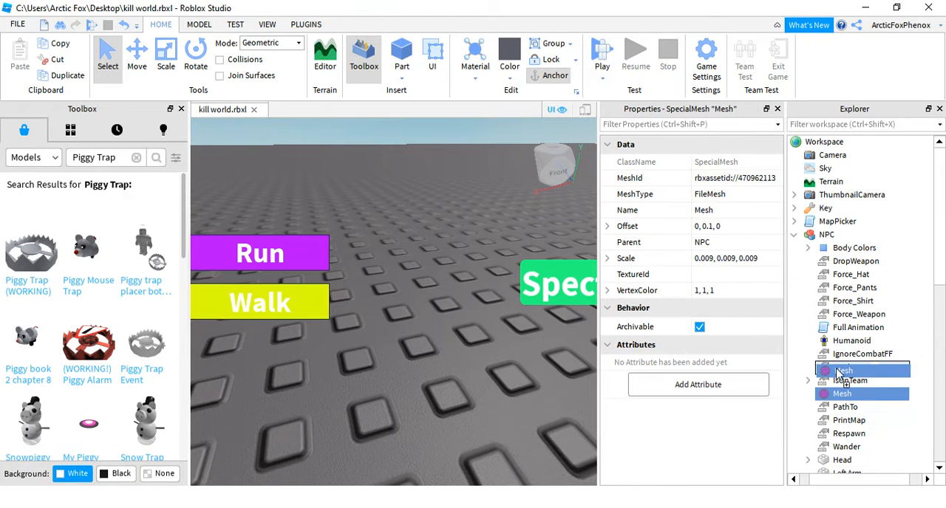
pyautogui.scroll(-3)
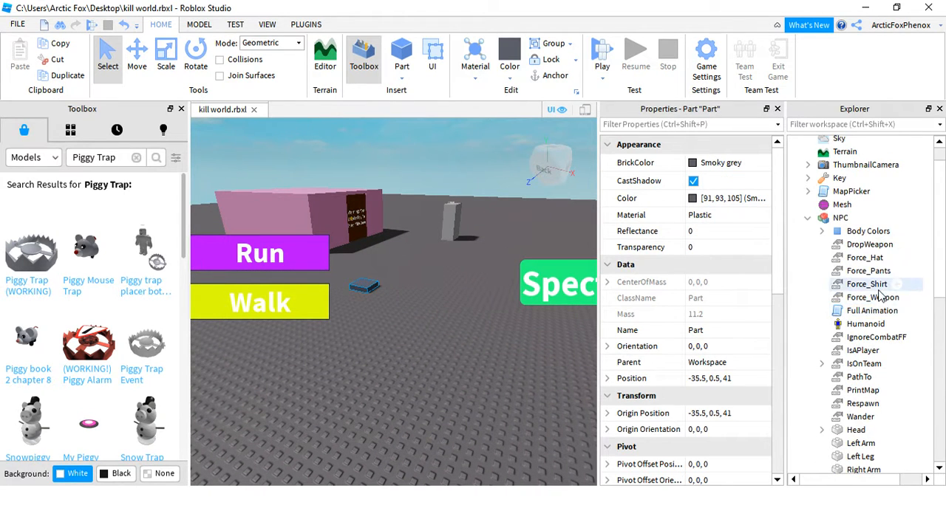
pyautogui.click(868, 205)
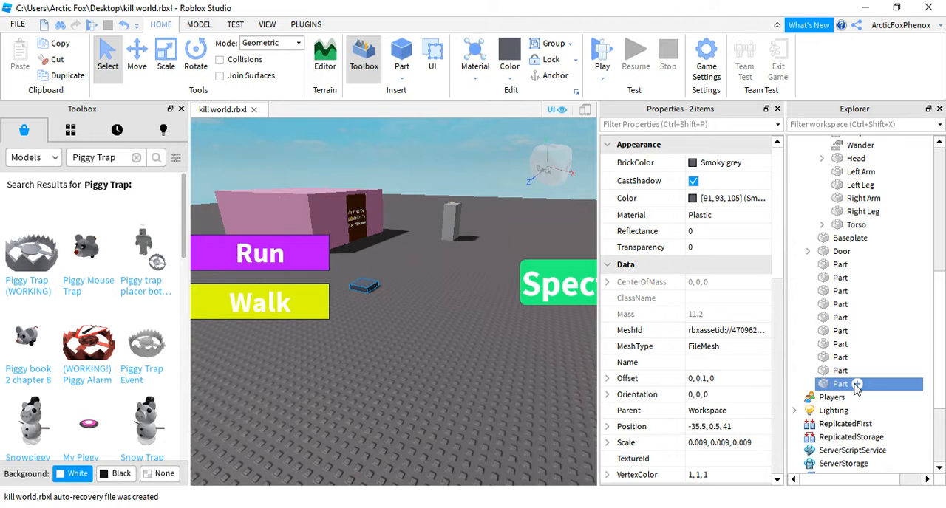
pyautogui.click(724, 330)
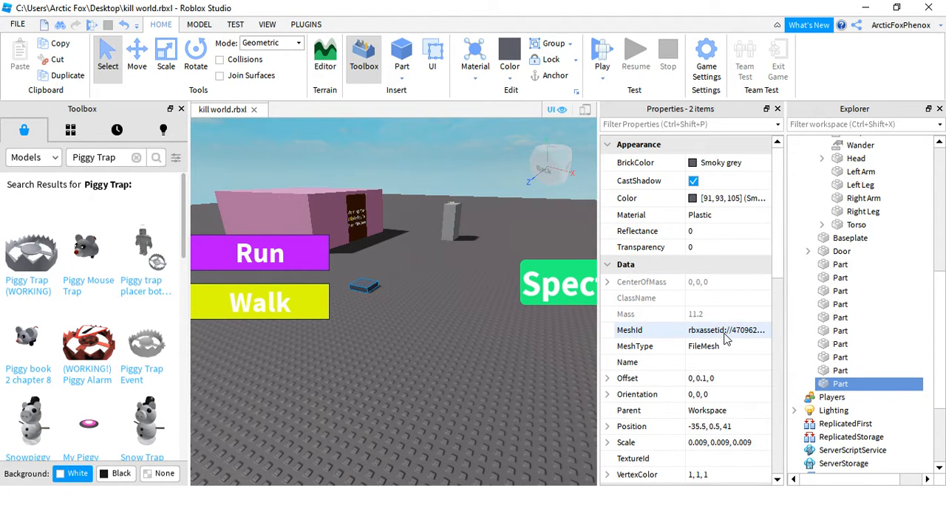
pyautogui.click(726, 330)
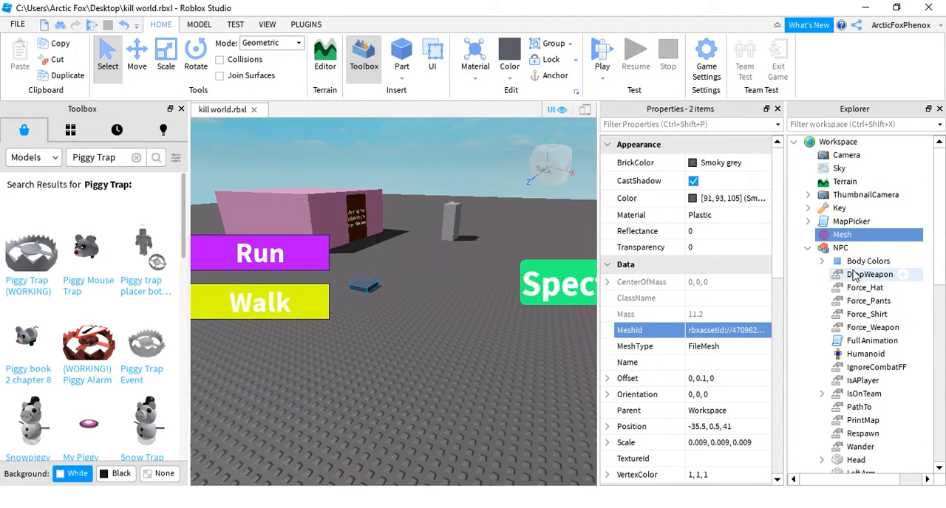
pyautogui.click(851, 221)
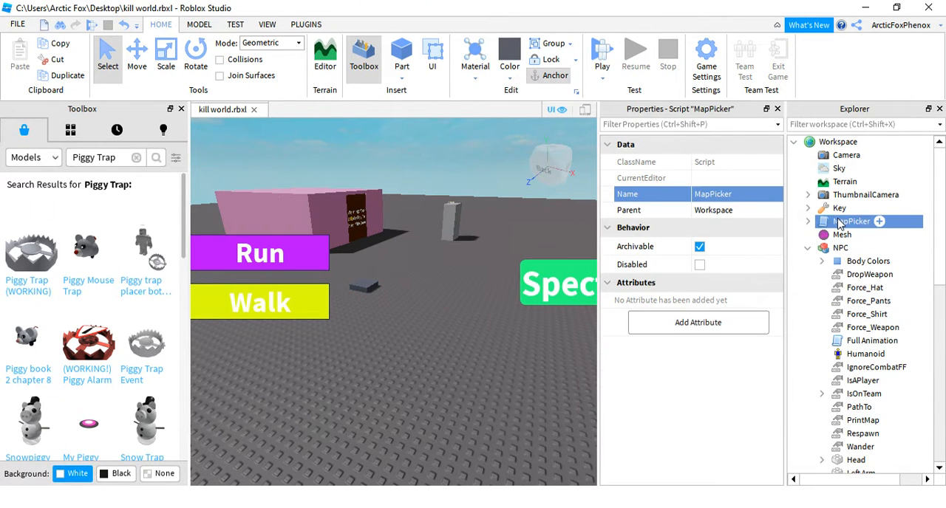
pyautogui.click(841, 234)
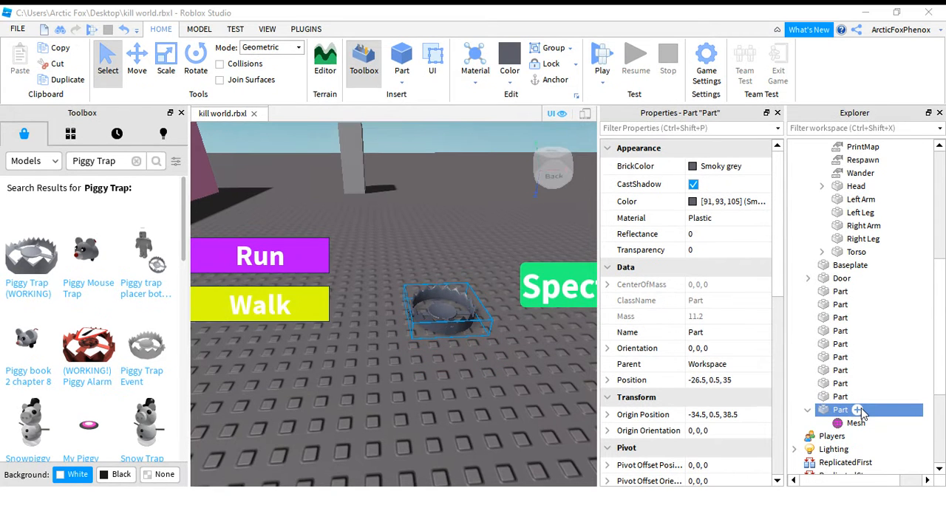
# Add a Script to the Part setting WalkSpeed/JumpPower to 0 on touch, then 10/40, then 16/50.
pyautogui.click(857, 410)
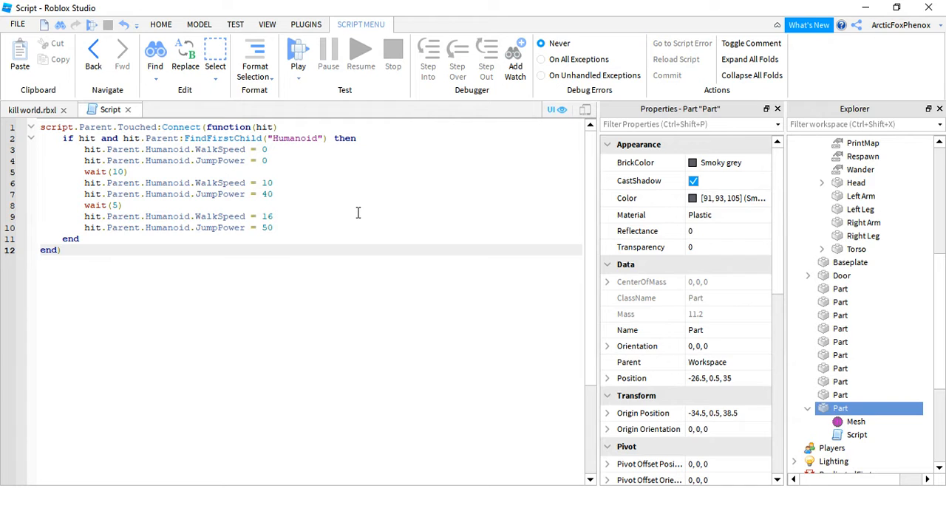
pyautogui.moveTo(21, 291)
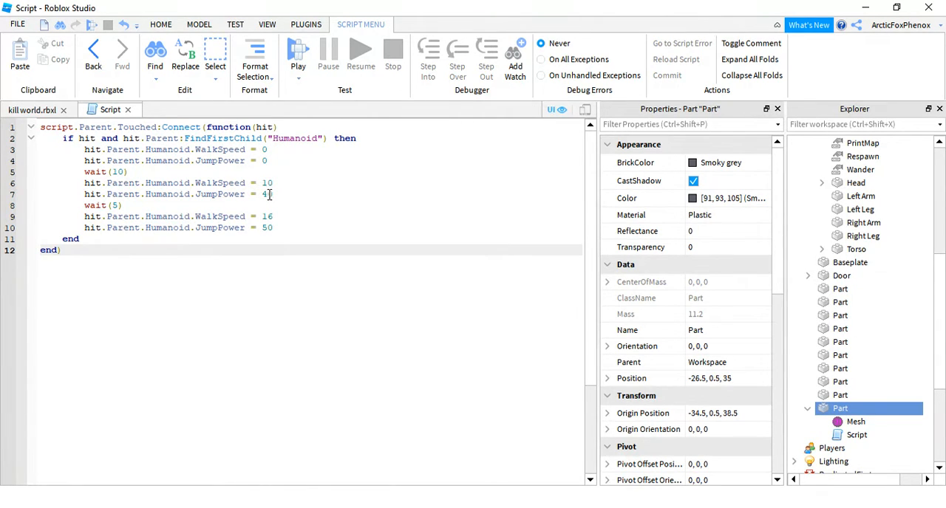
pyautogui.write('0')
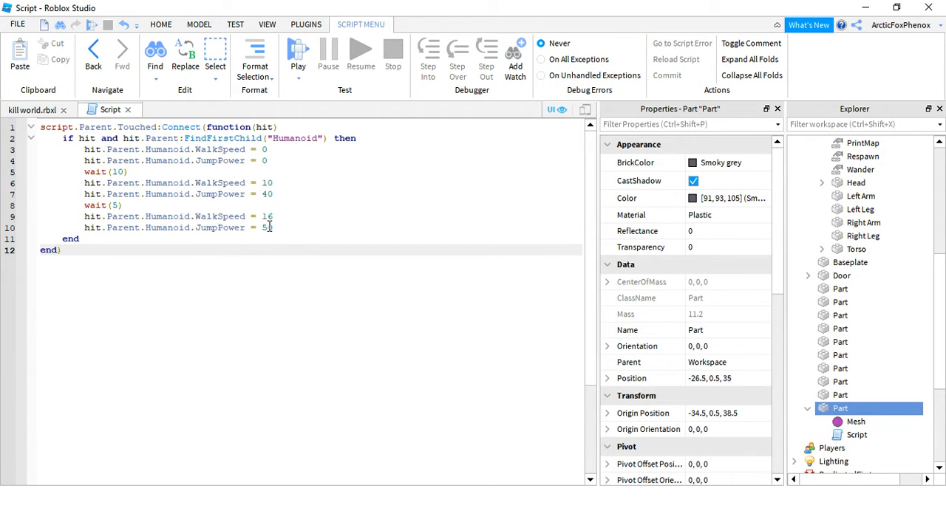
pyautogui.write('0')
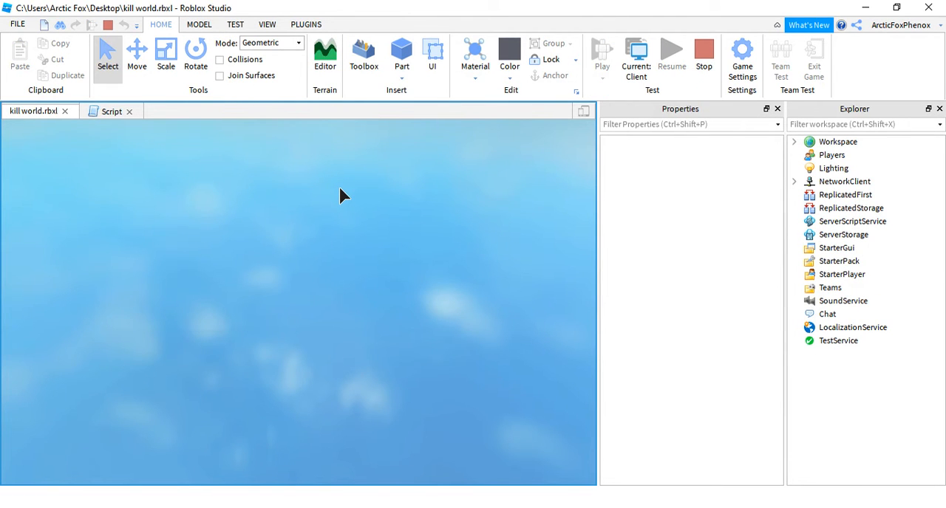
# Start a play test and walk the character among the bear traps.
pyautogui.click(602, 55)
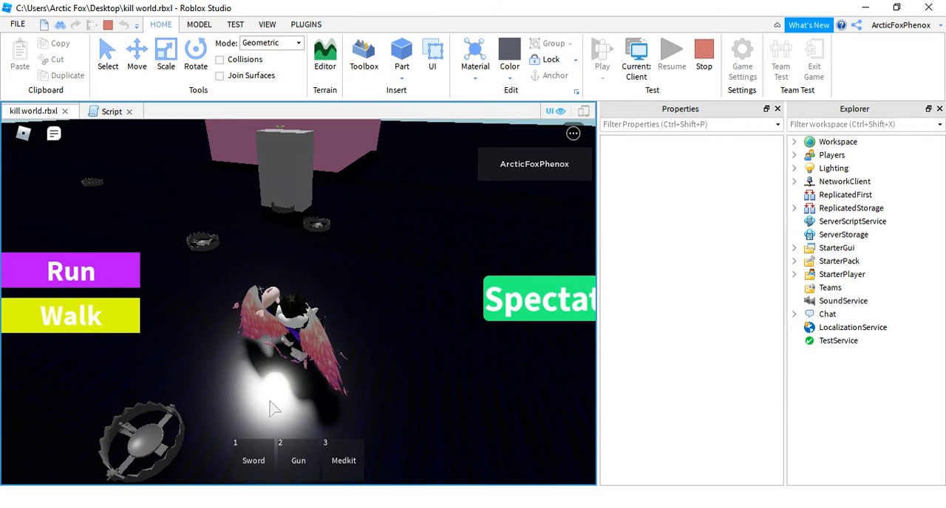
pyautogui.moveTo(30, 353)
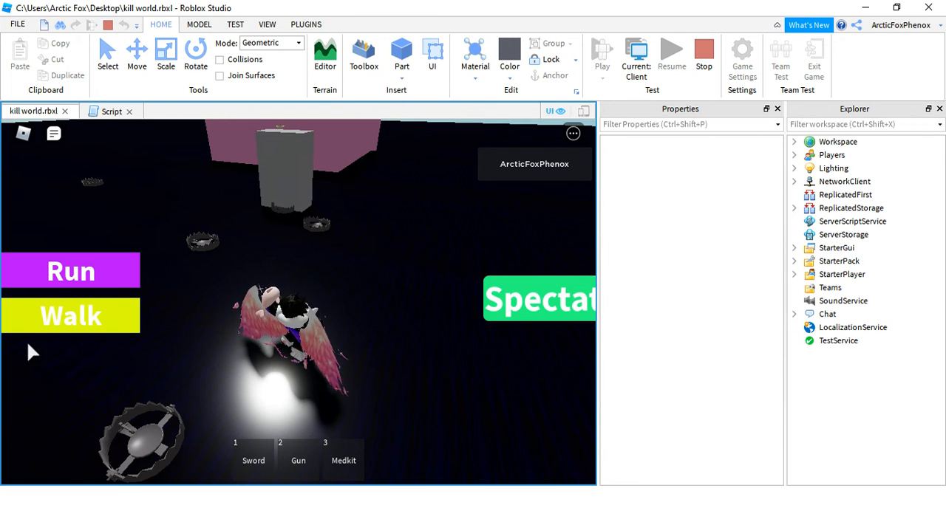